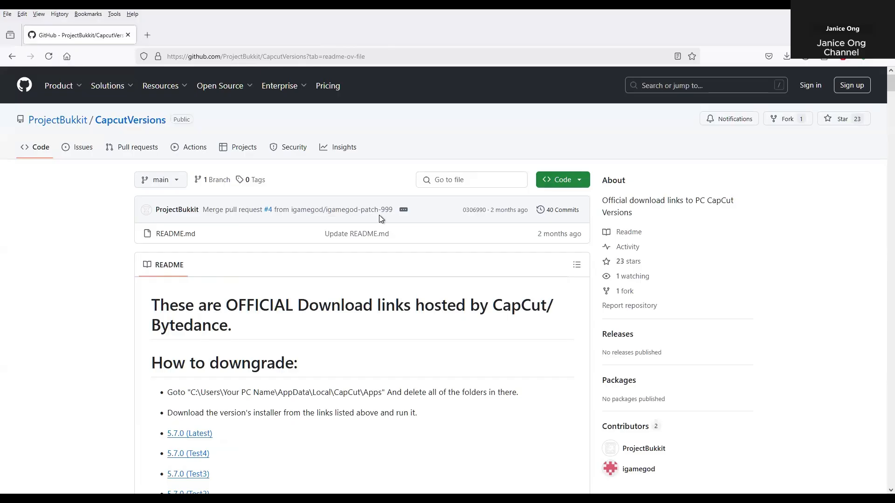
Scroll to reveal CapCut's app information entries showing version 3.9.0
scroll("down", 3)
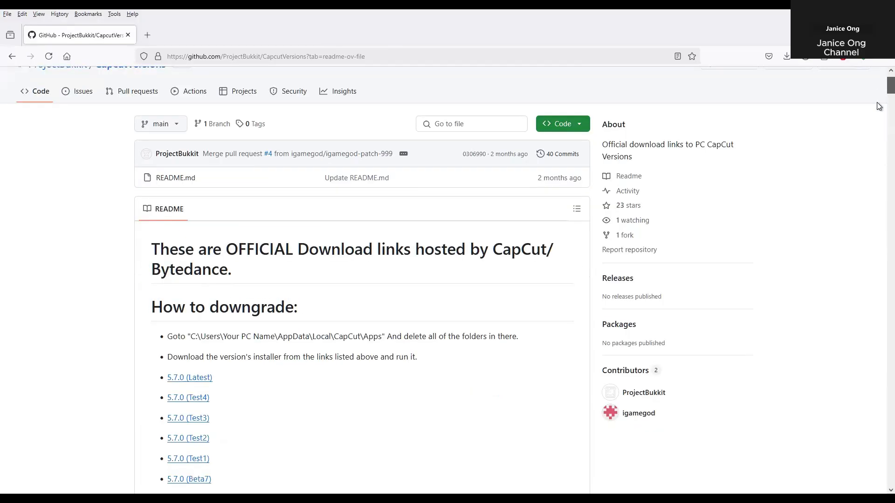
scroll("down", 3)
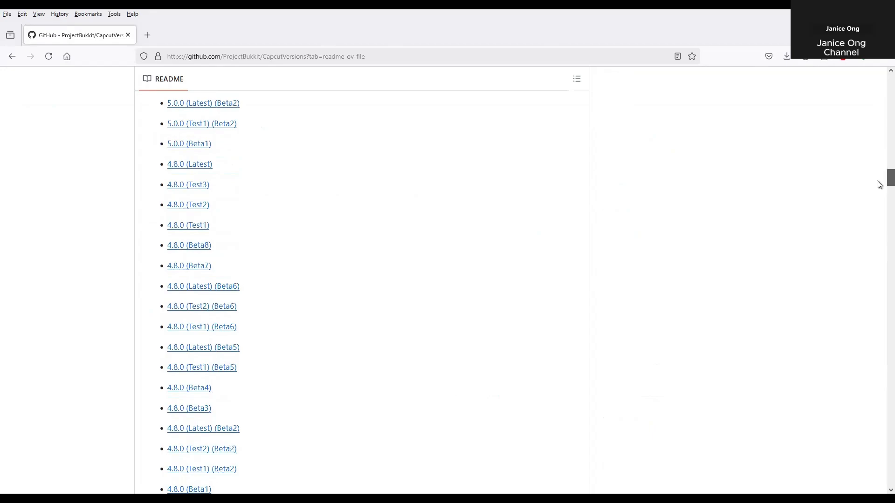
scroll("down", 3)
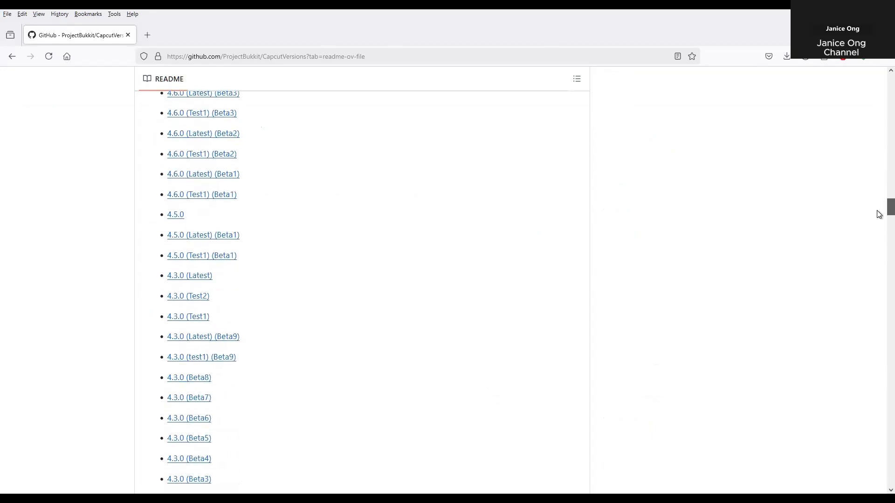
scroll("down", 3)
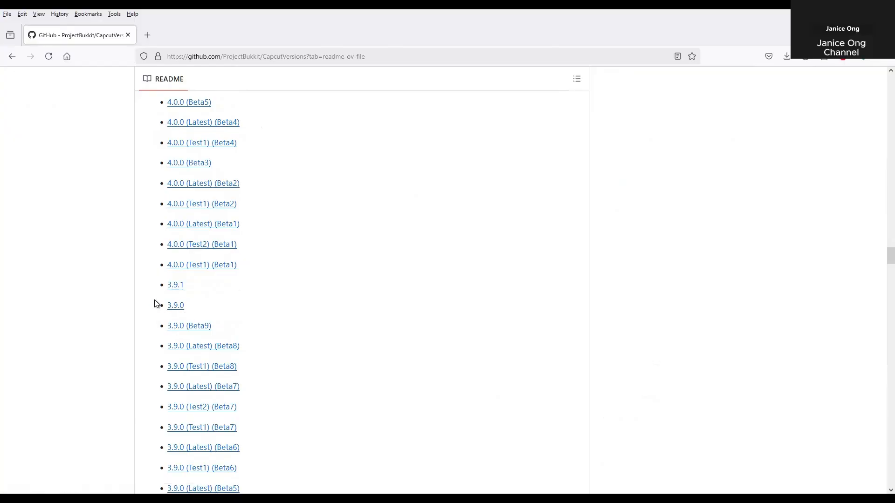
mouse_move(184, 311)
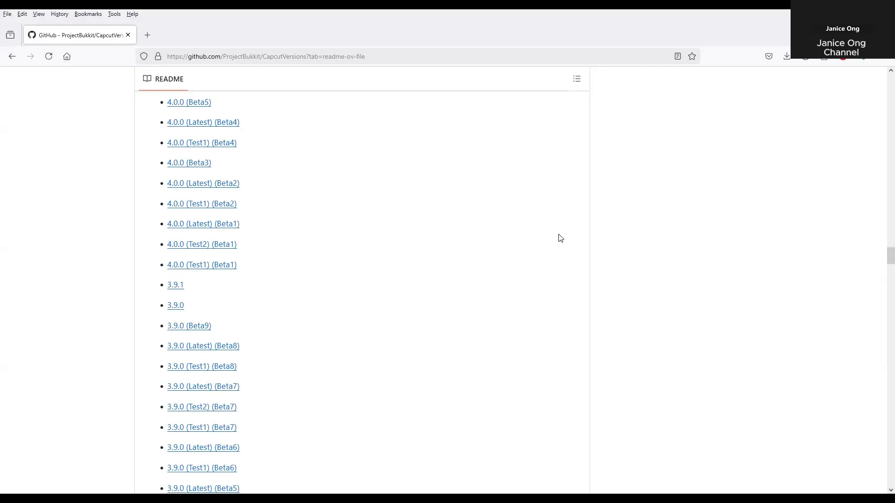
mouse_move(191, 307)
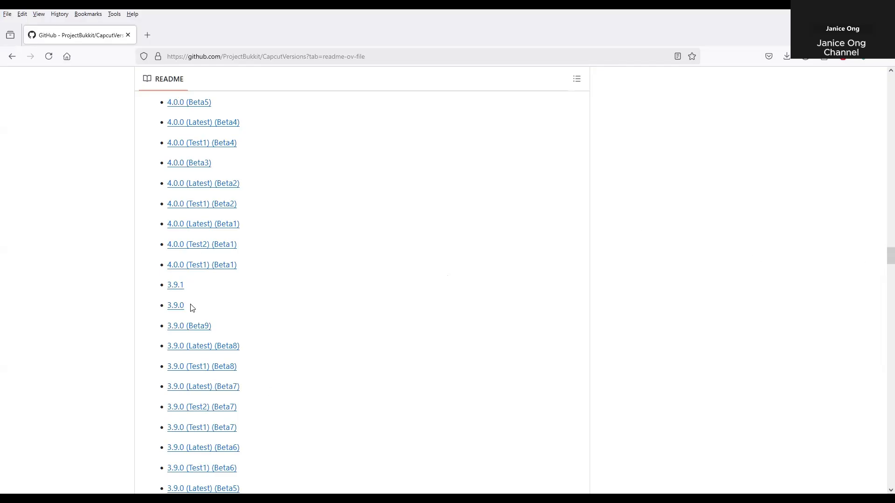
mouse_move(120, 323)
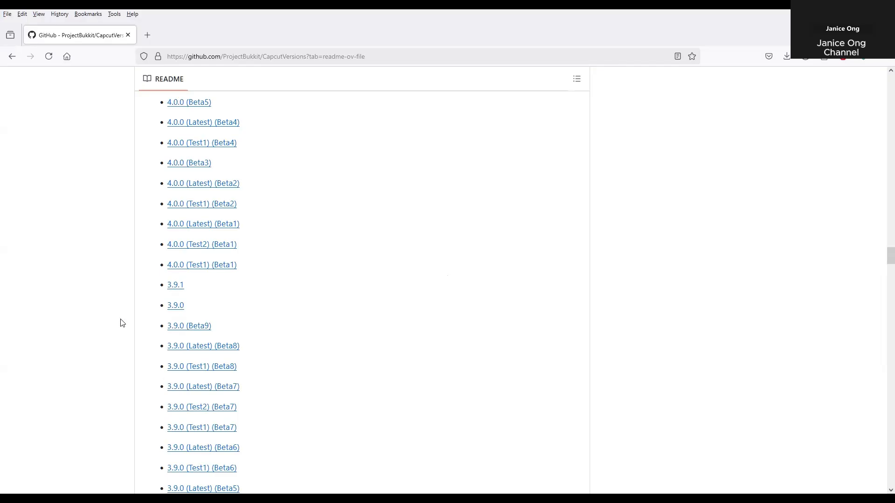
mouse_move(260, 451)
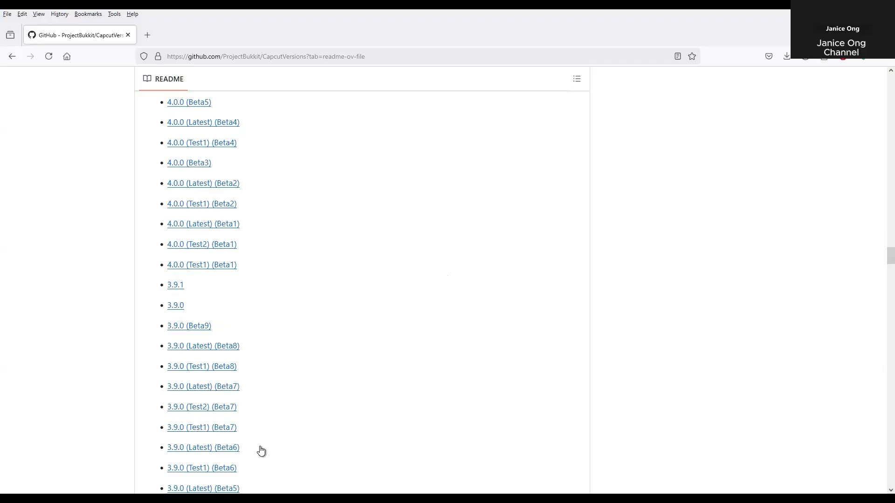
mouse_move(414, 453)
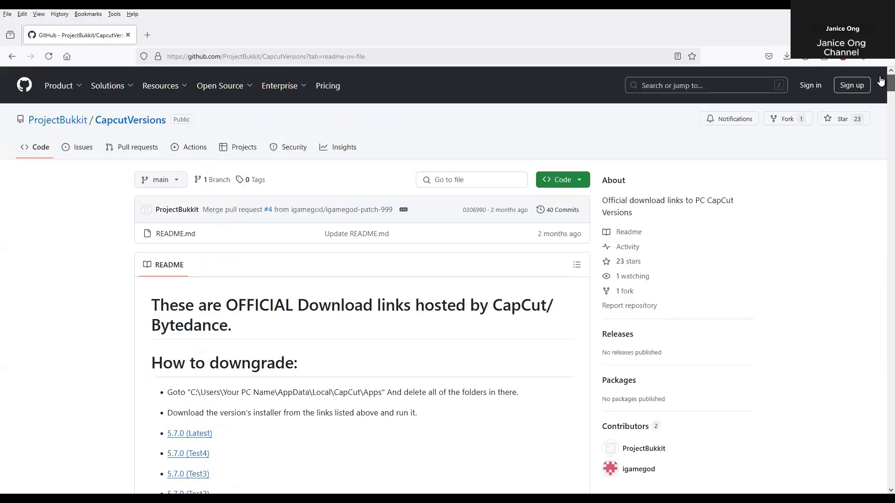
scroll("down", 3)
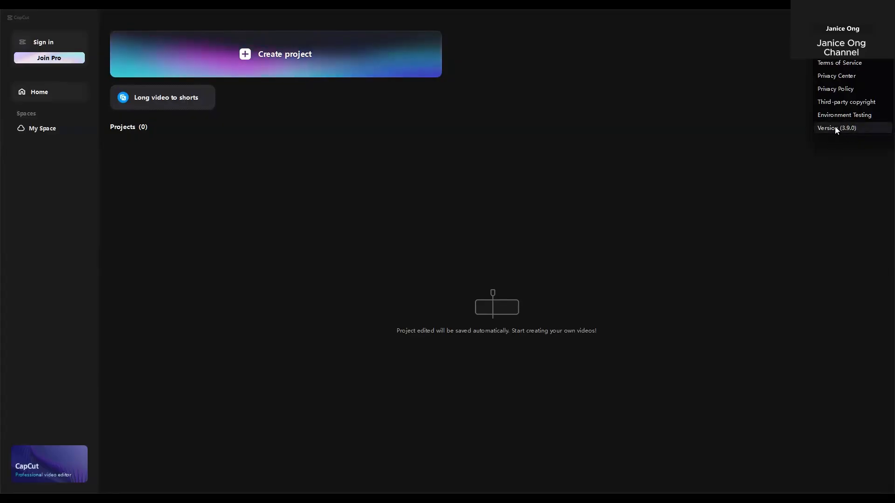
Turn off 'Try beta test version' in the Version dialog for release 3.9.0
left_click(837, 128)
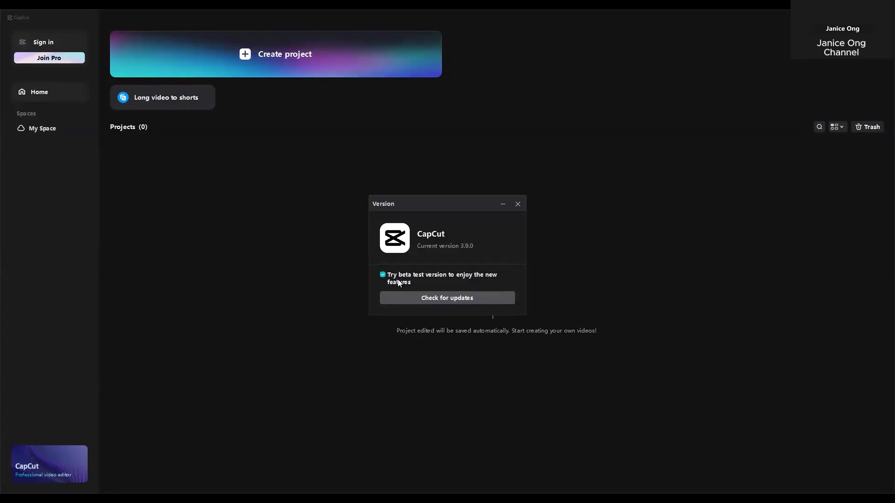
mouse_move(472, 285)
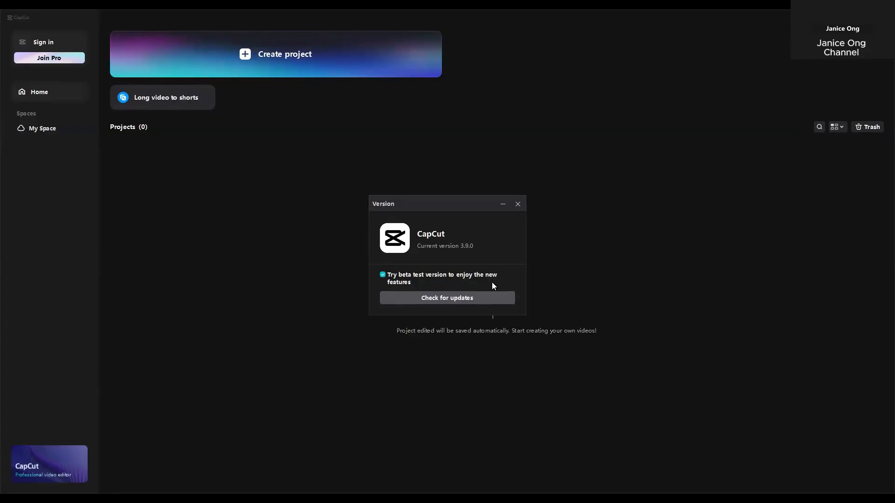
mouse_move(425, 287)
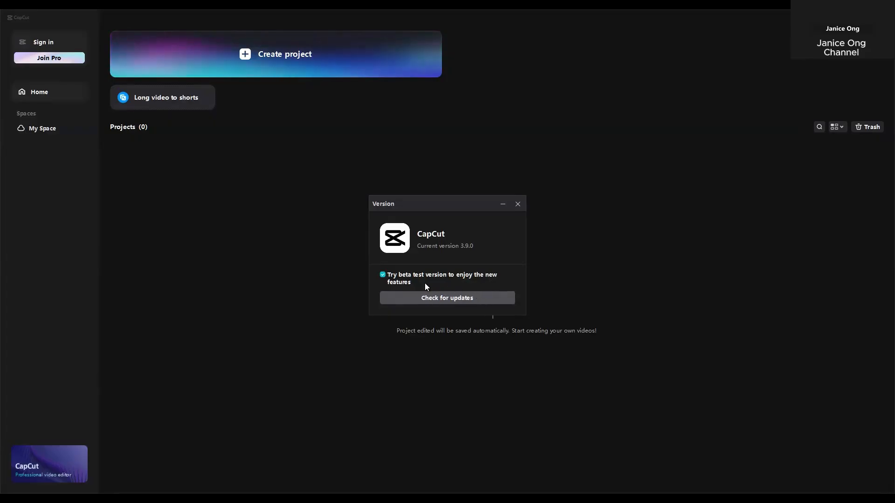
left_click(382, 275)
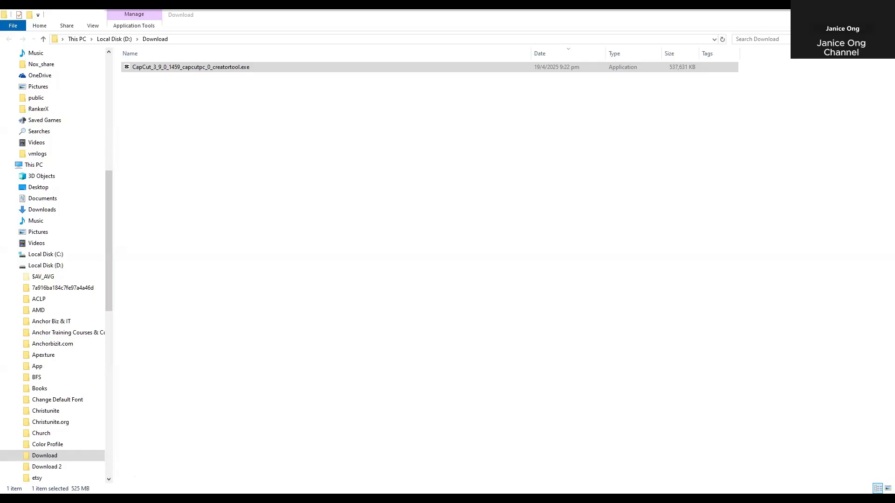
mouse_move(449, 405)
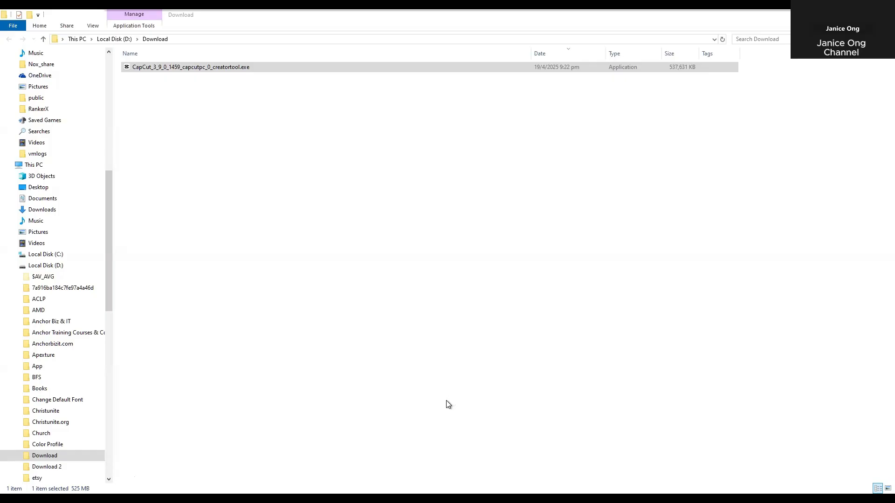
mouse_move(454, 410)
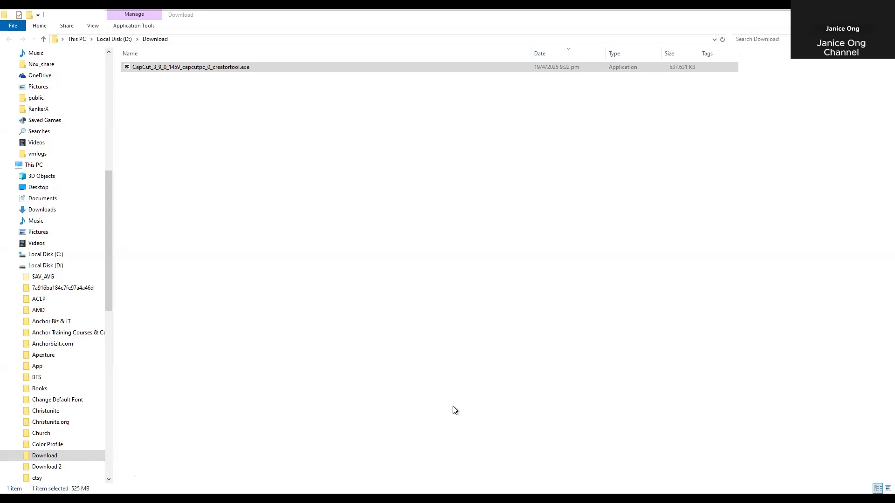
Navigate File Explorer to the %AppData% location
type("%AppData%")
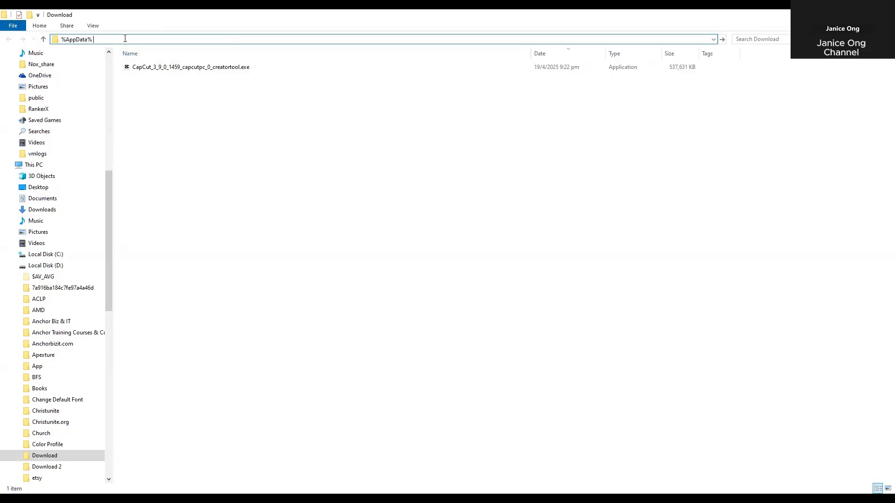
key("Enter")
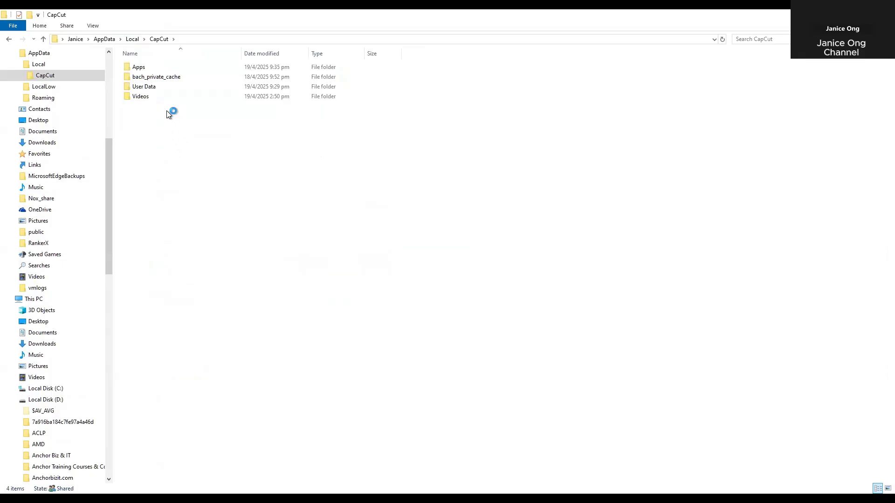
Navigate into Local\CapCut\User Data\Download, holding gpu_driver_bug_list.json
left_click(144, 86)
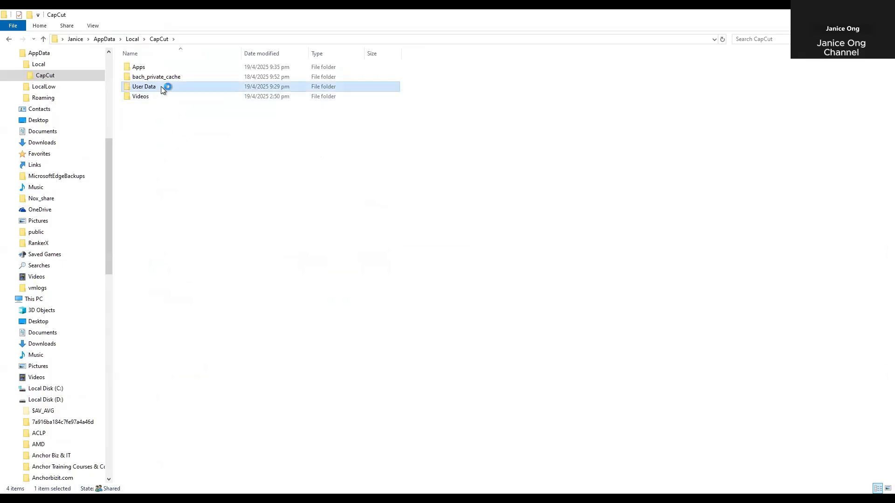
double_click(143, 86)
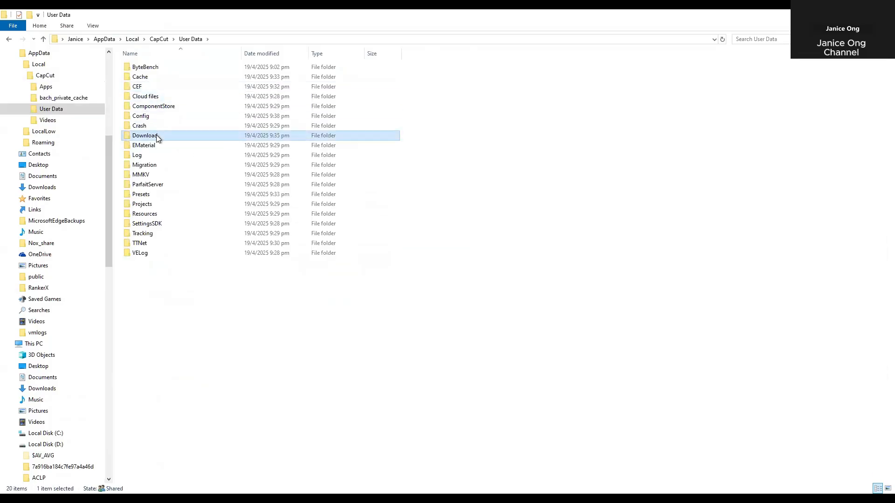
double_click(145, 136)
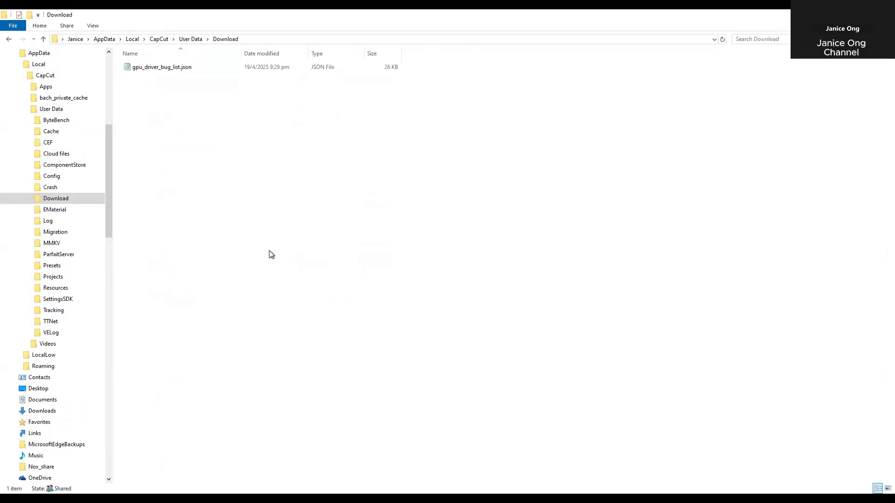
mouse_move(195, 162)
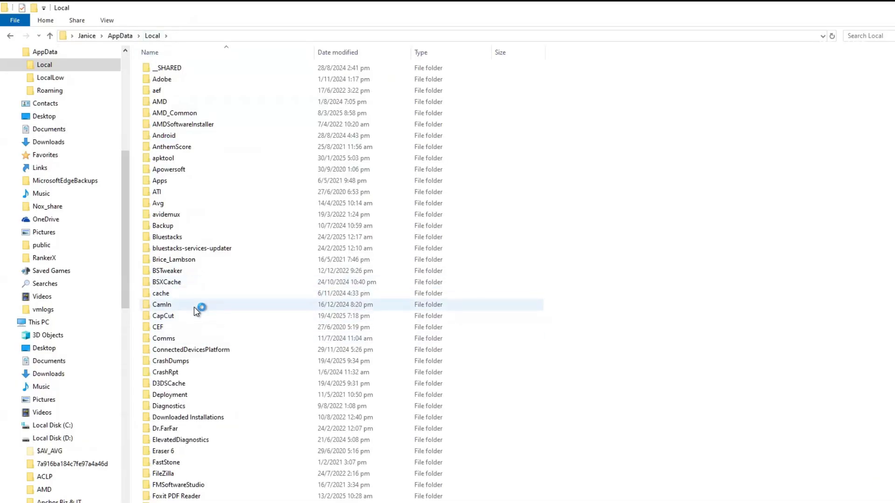
double_click(162, 316)
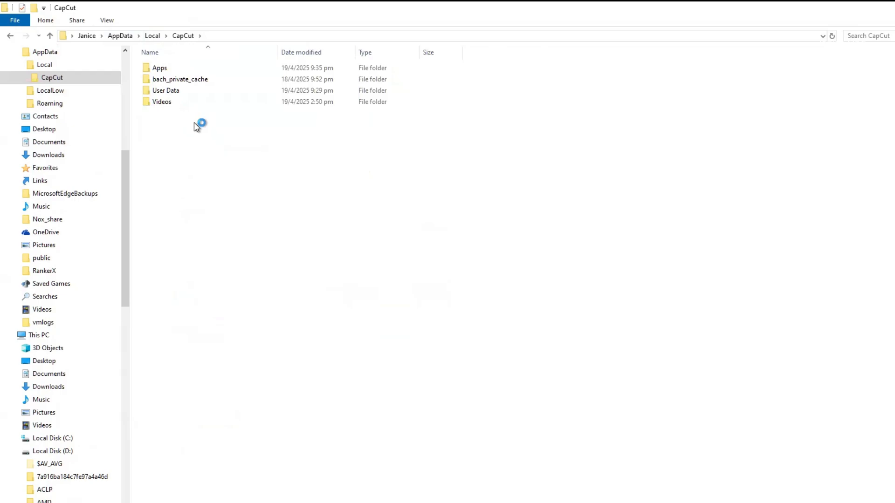
left_click(166, 90)
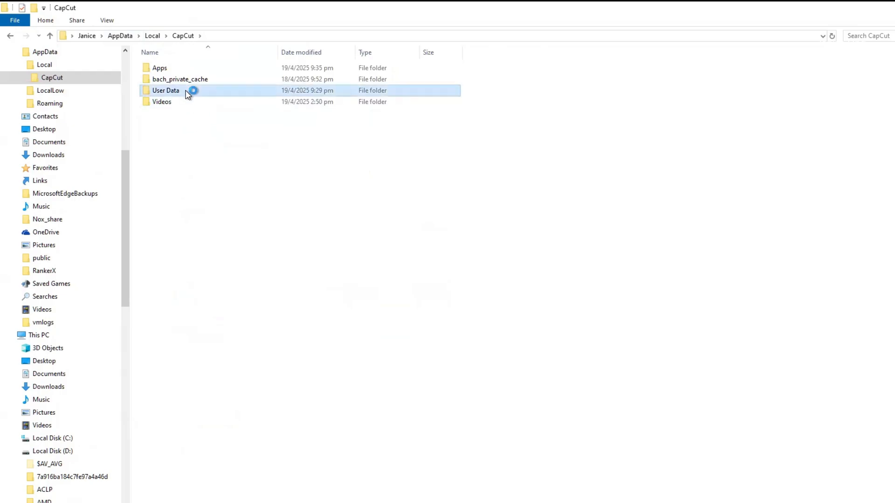
double_click(166, 91)
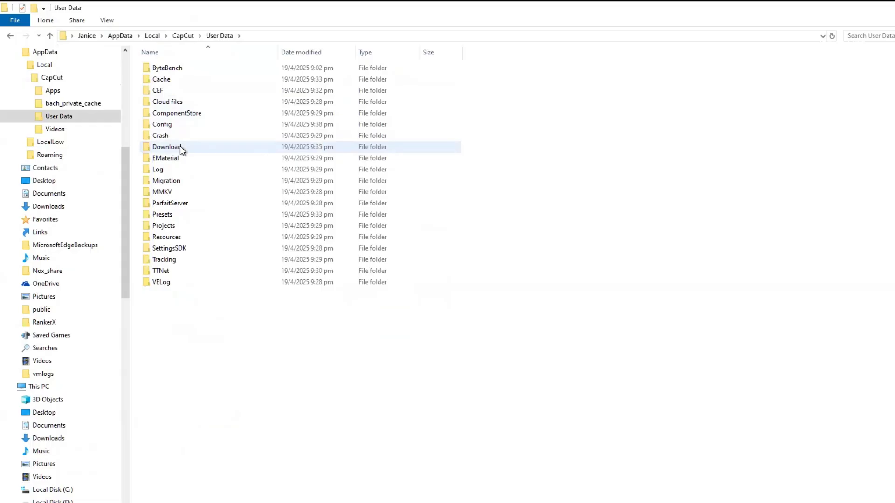
double_click(167, 146)
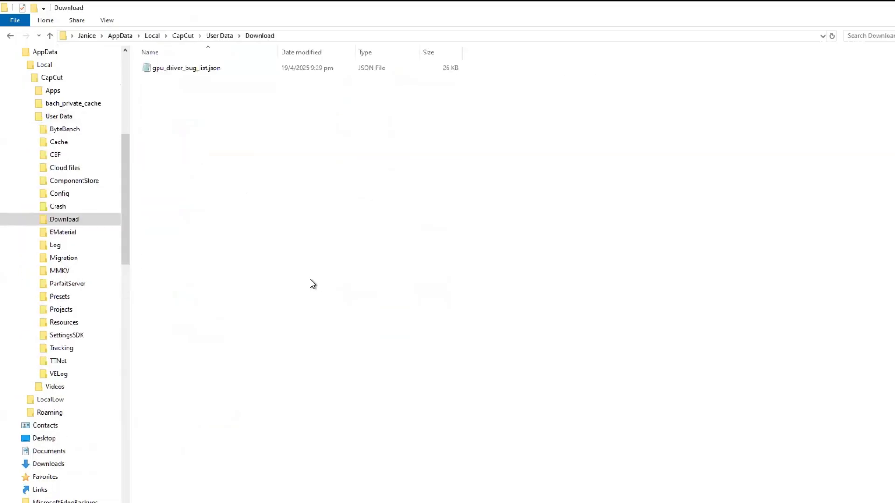
mouse_move(228, 162)
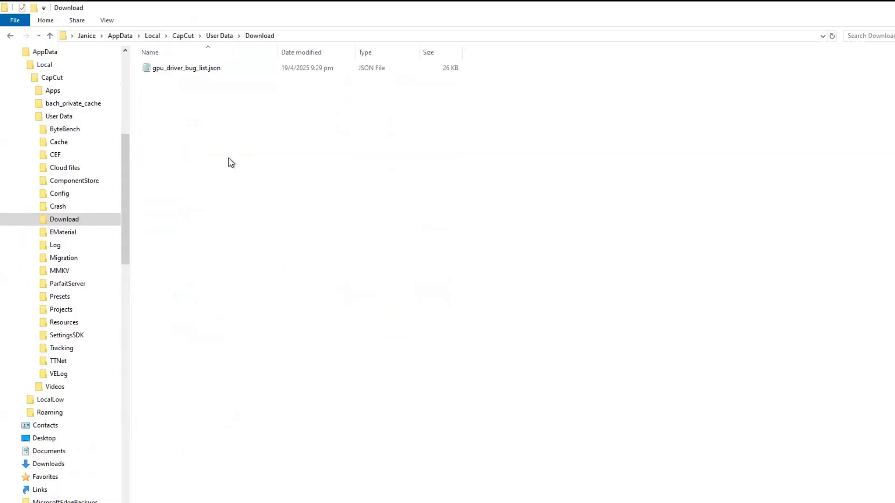
mouse_move(195, 110)
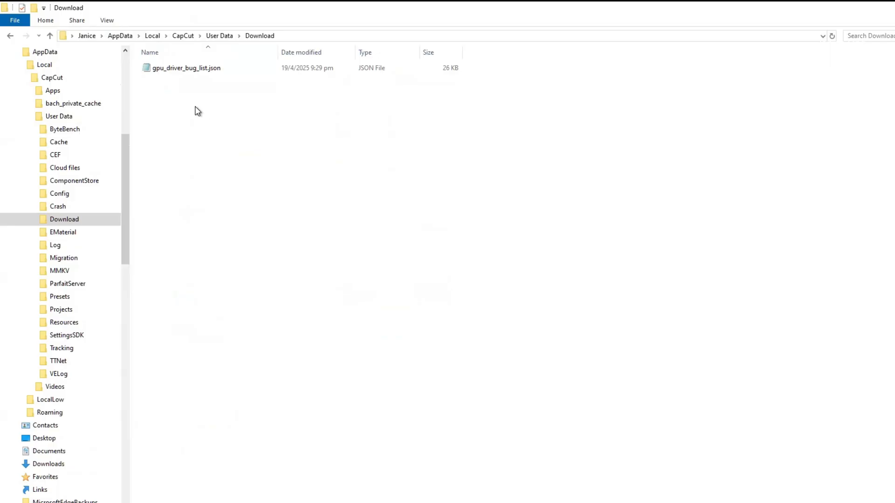
Create a new empty text document in the Download folder
right_click(198, 110)
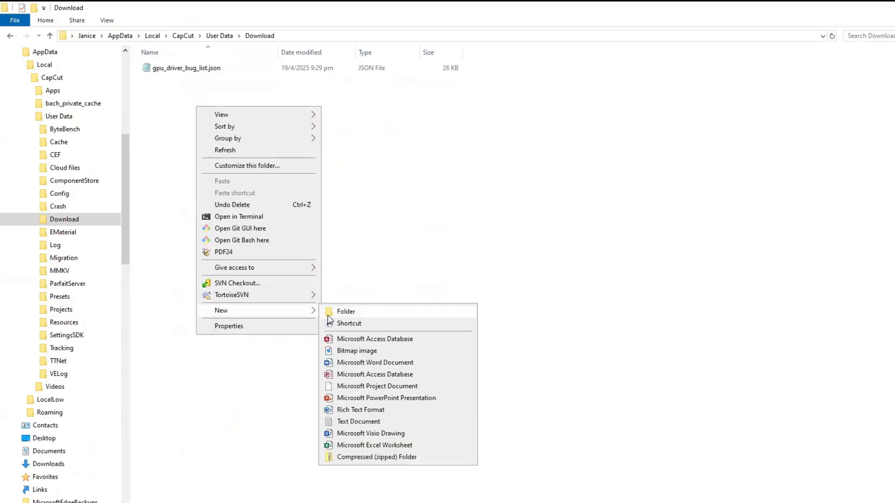
mouse_move(348, 317)
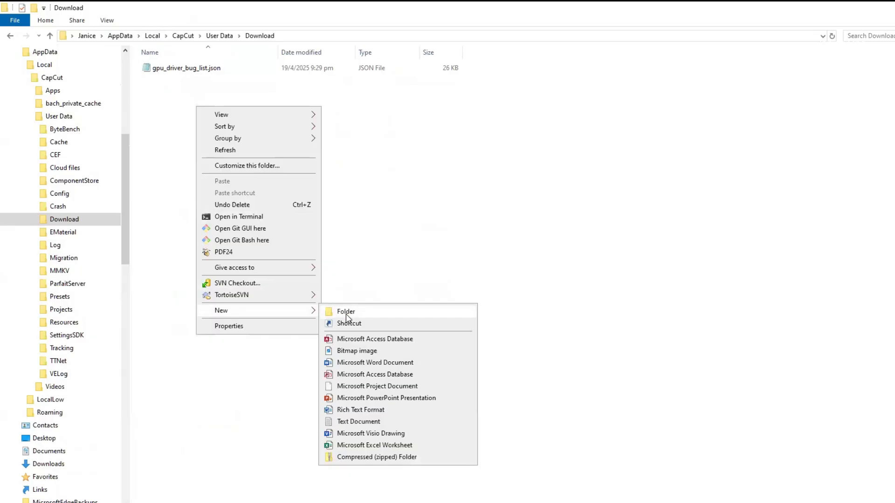
left_click(346, 312)
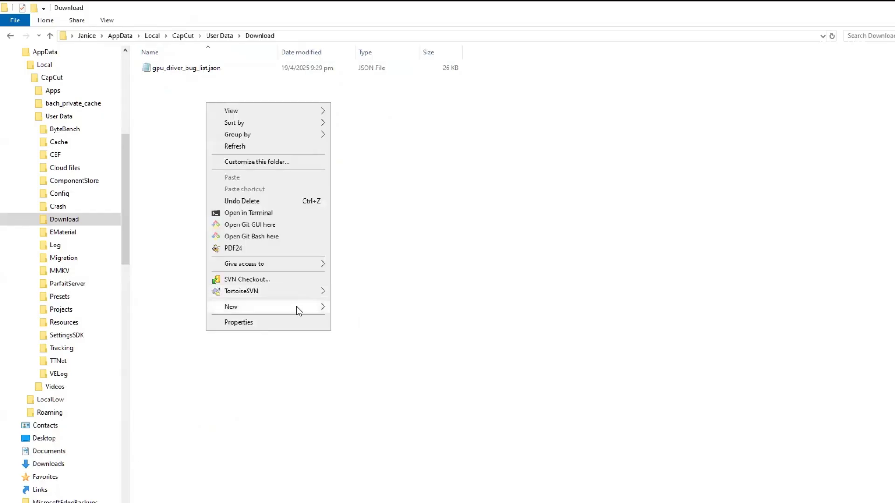
left_click(231, 306)
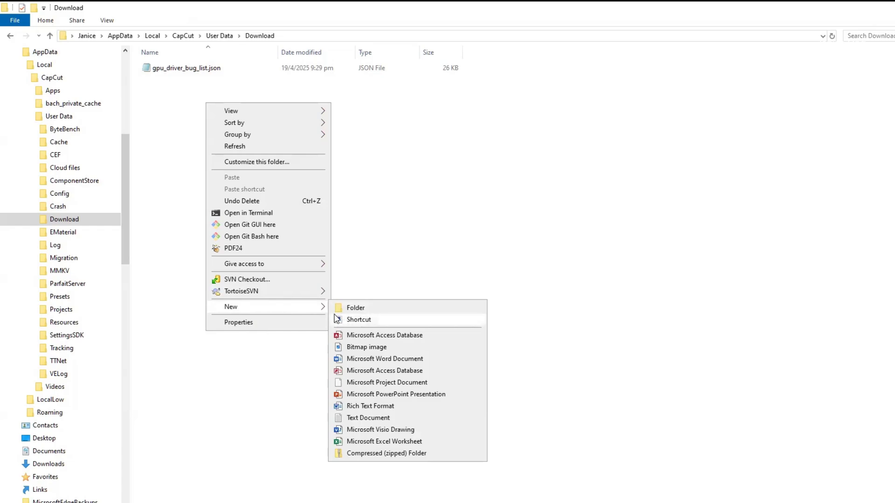
mouse_move(355, 307)
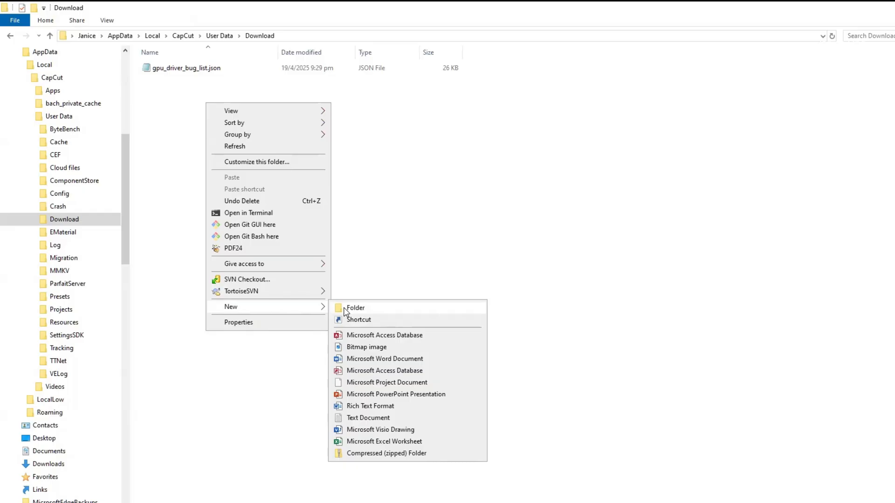
mouse_move(368, 417)
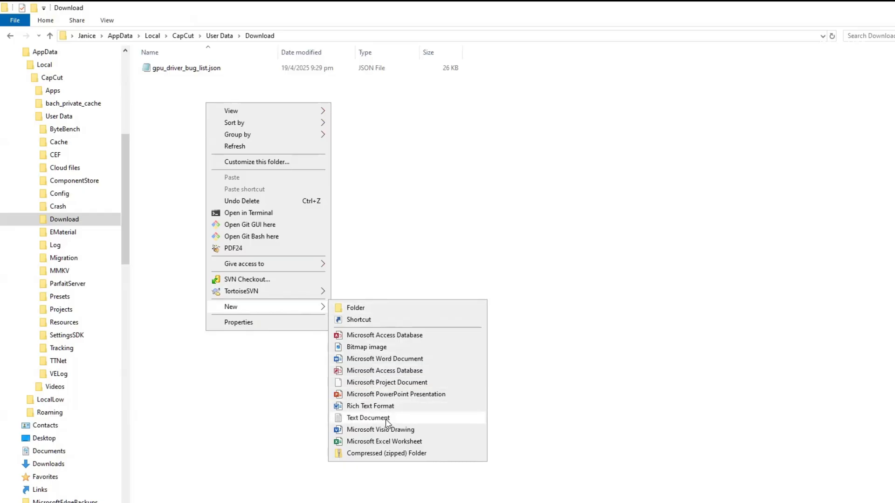
left_click(368, 417)
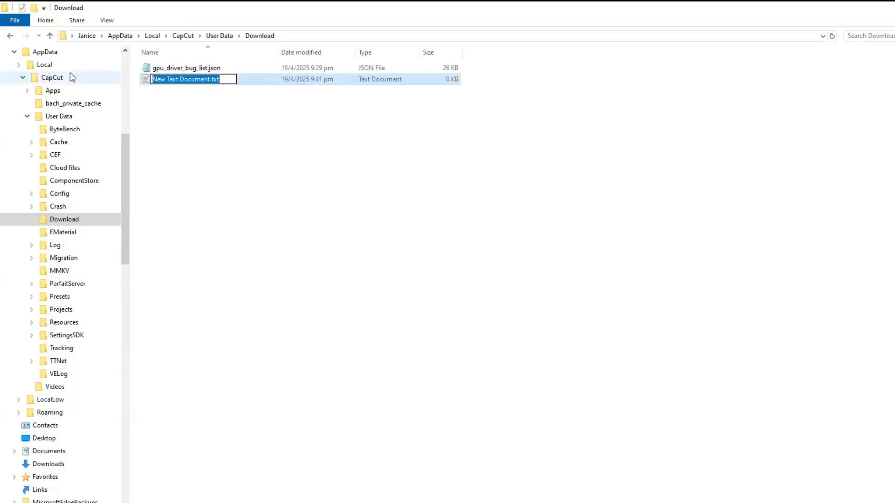
Rename the new document to update.exe, accepting the extension change warning
type("update")
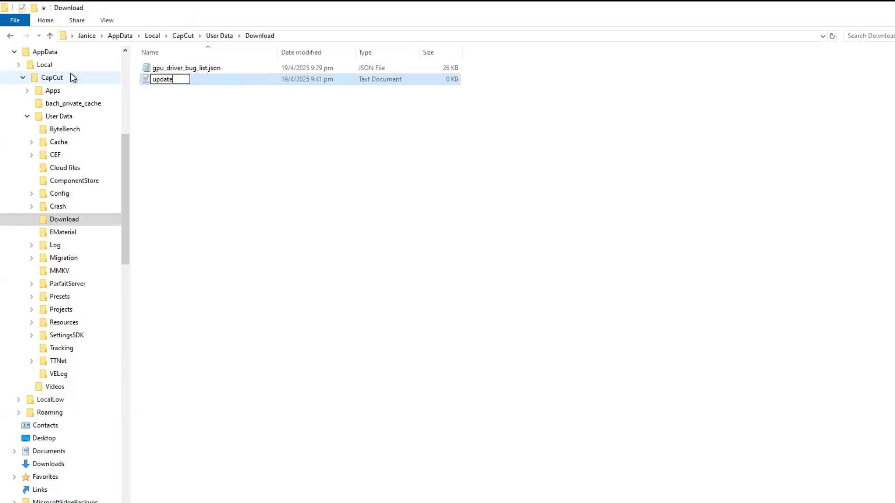
type("exe")
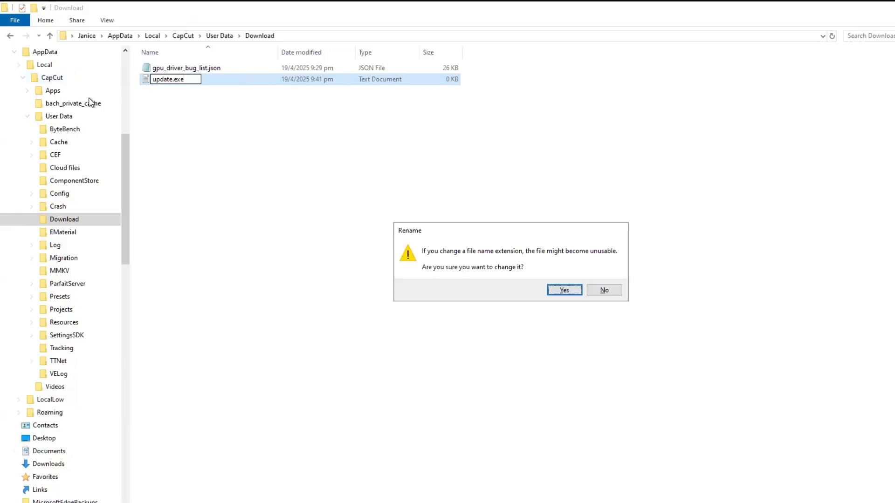
left_click(563, 290)
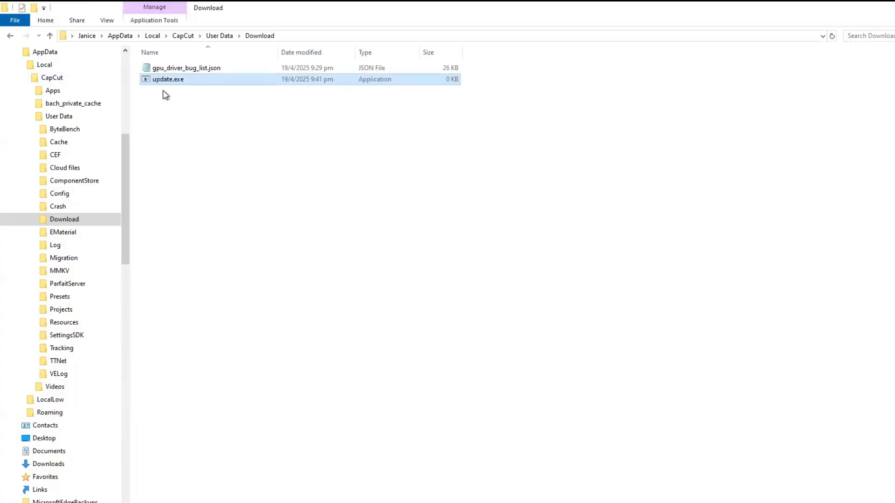
mouse_move(177, 84)
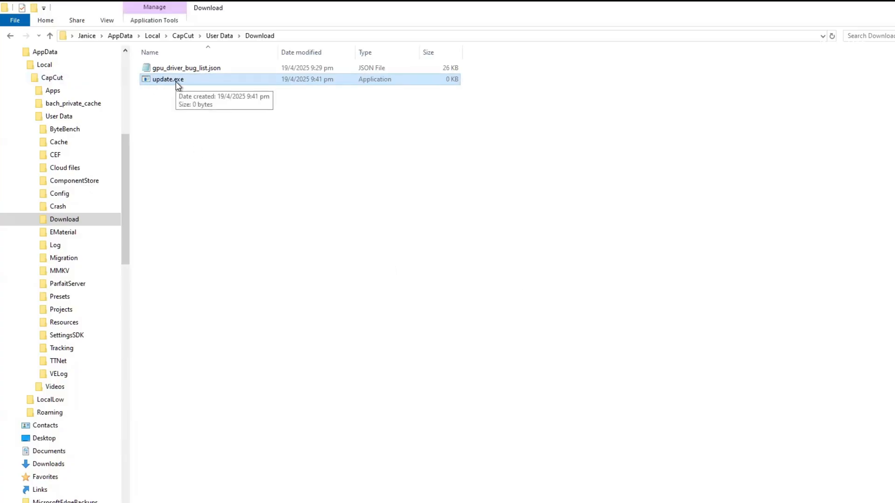
Mark update.exe as Read-only through its Properties
right_click(167, 79)
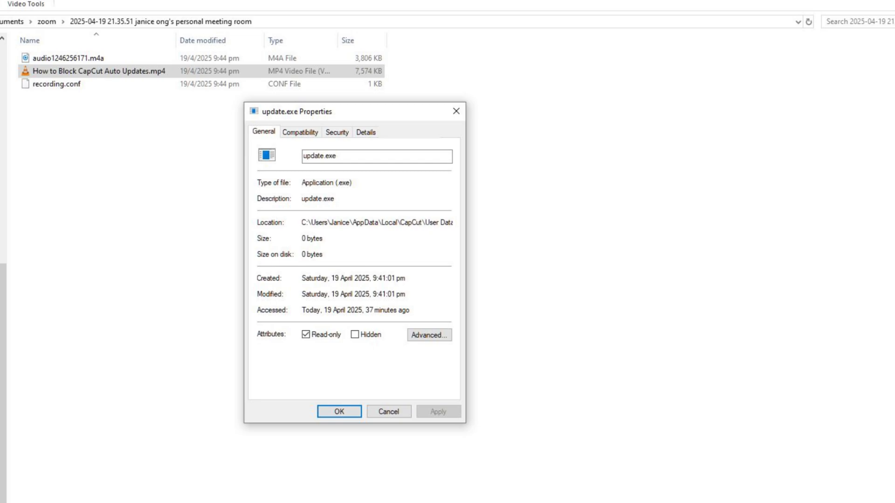
left_click(338, 411)
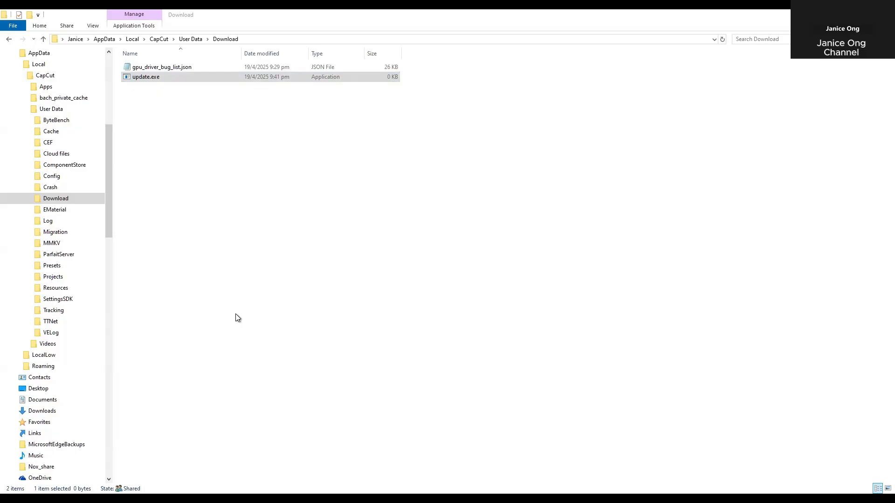
left_click(146, 77)
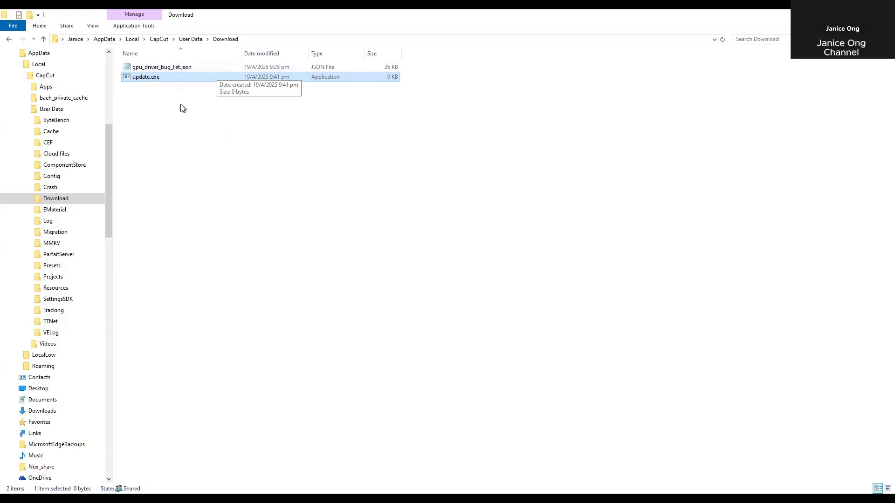
mouse_move(171, 93)
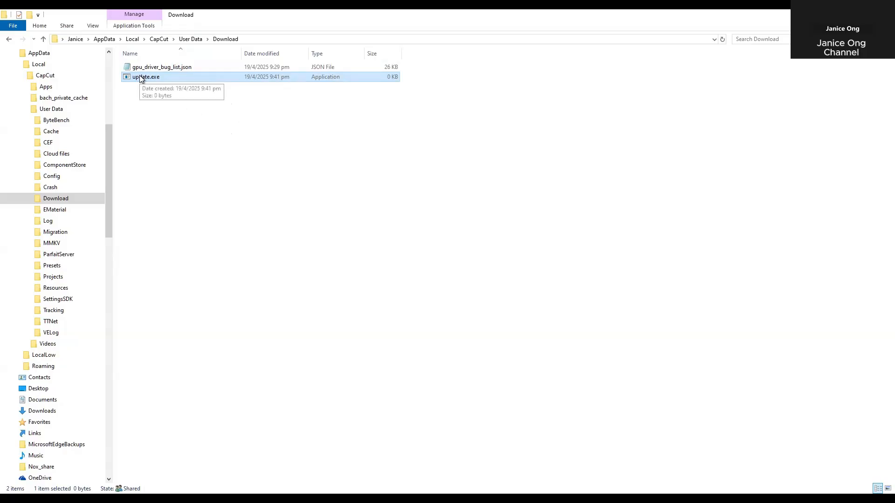
mouse_move(162, 83)
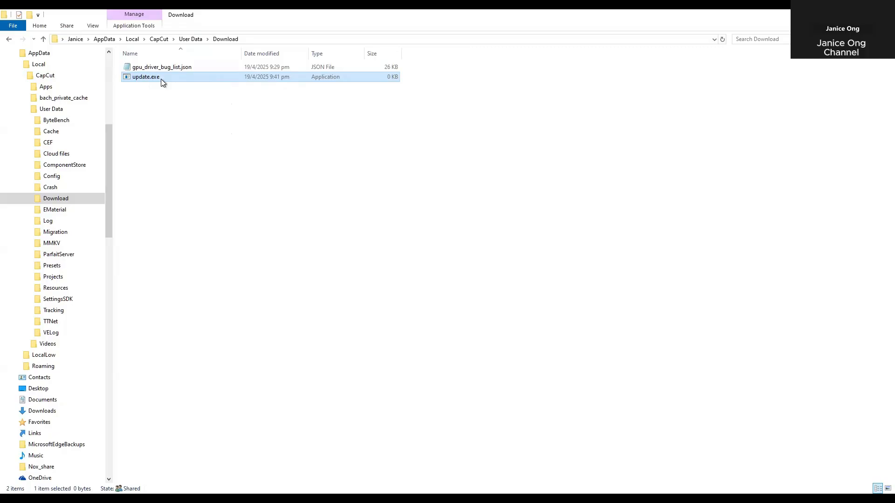
mouse_move(145, 77)
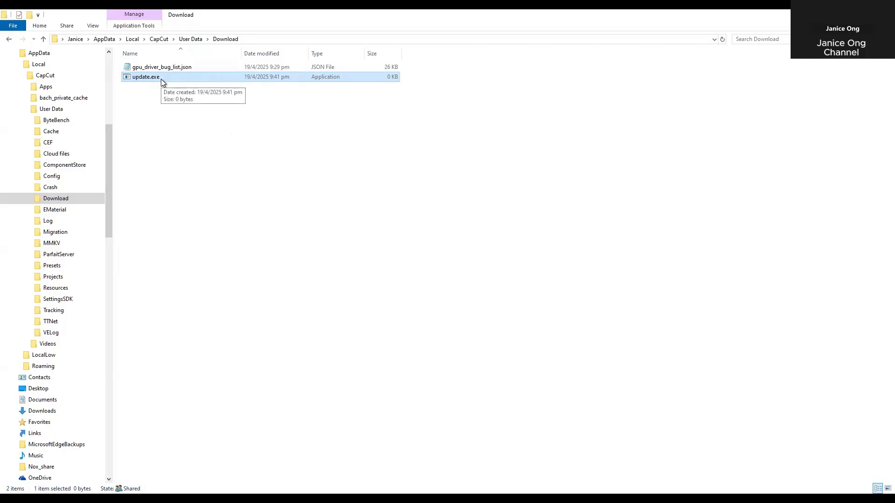